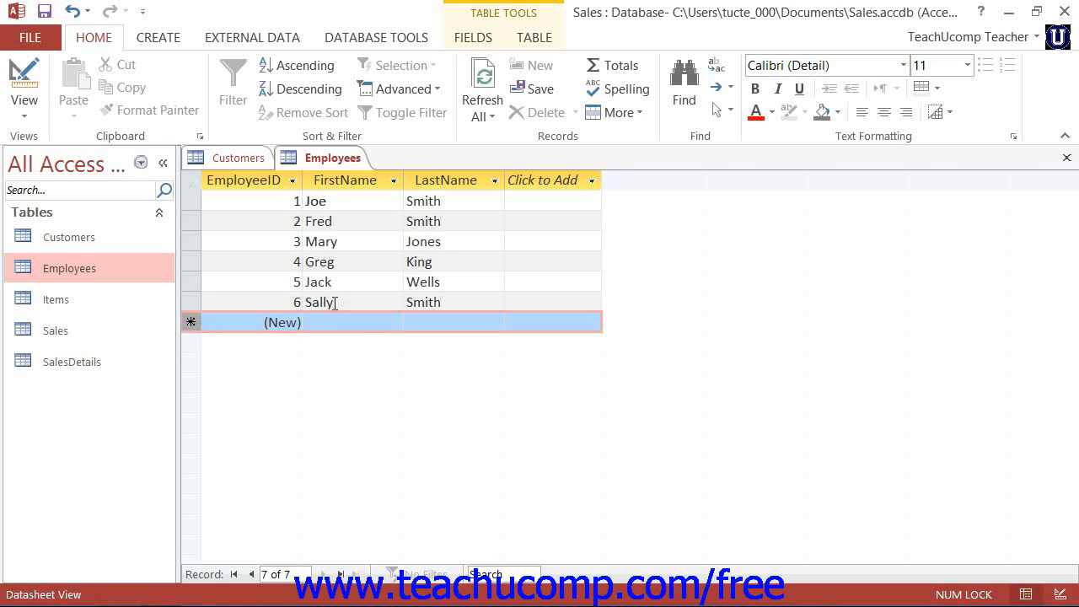
Enter first name Jennifer and last name White in the new employee row
click(354, 320)
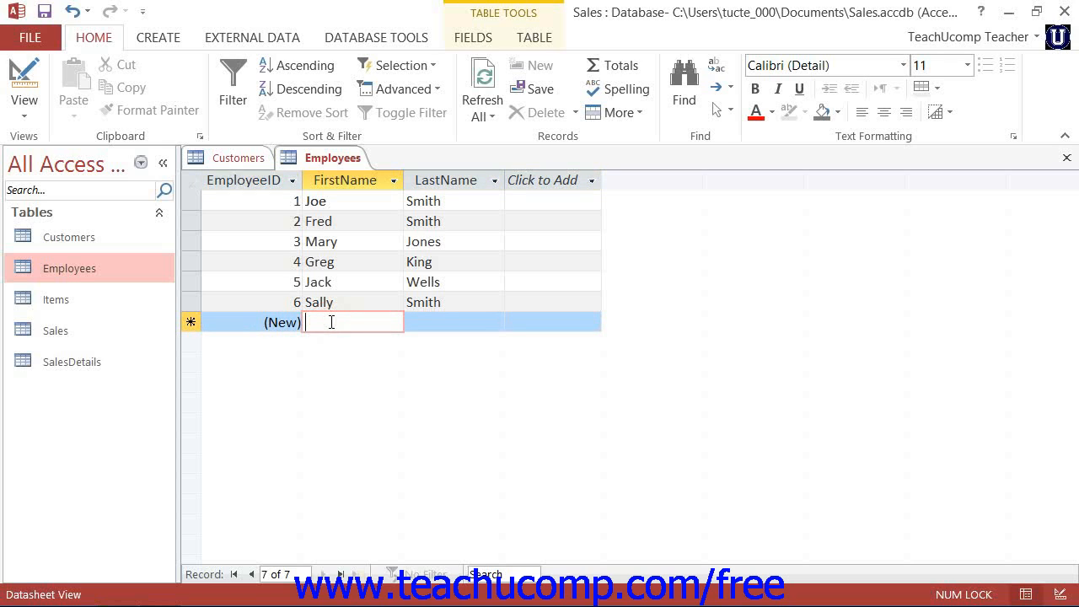
text(Jen)
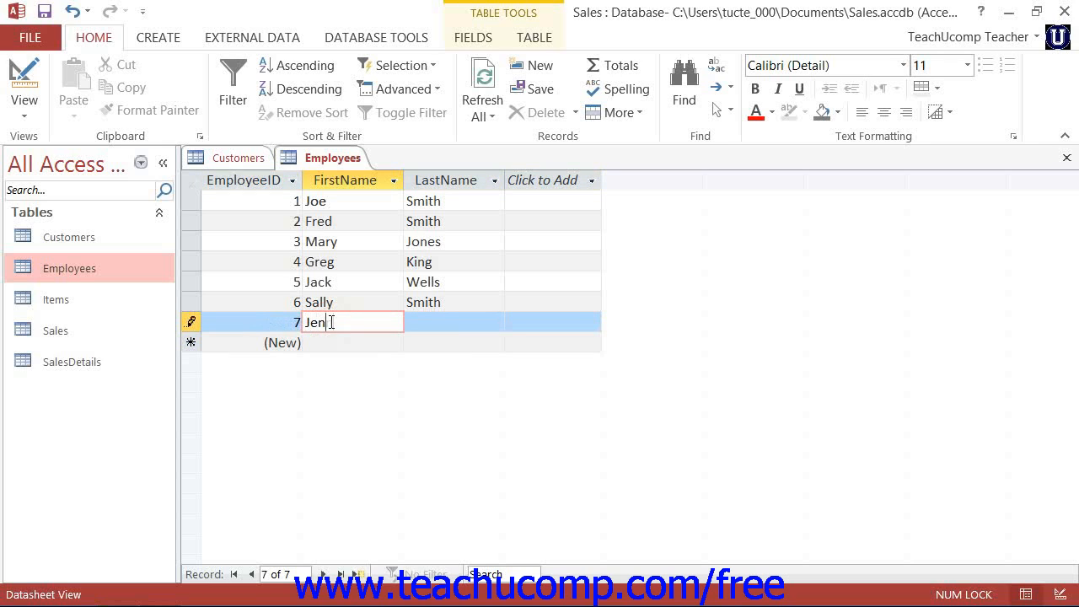
text(nifer)
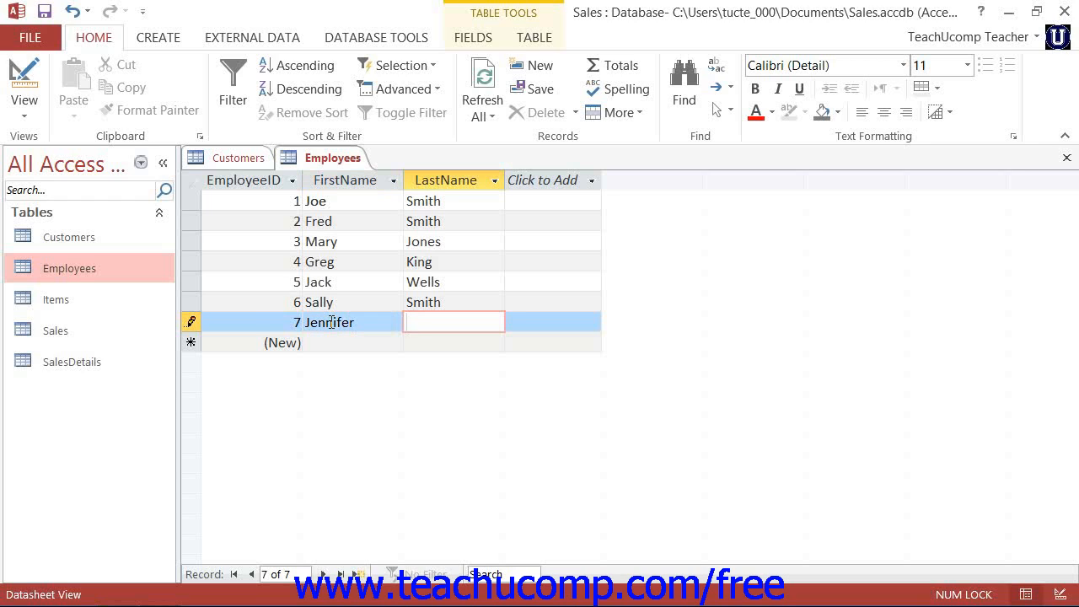
text(W)
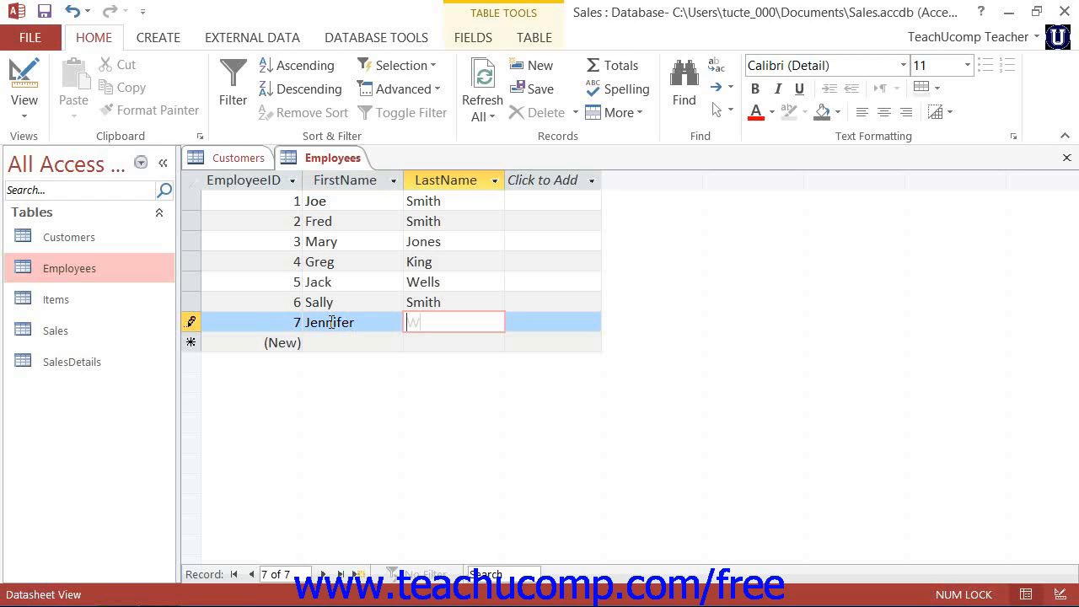
text(White)
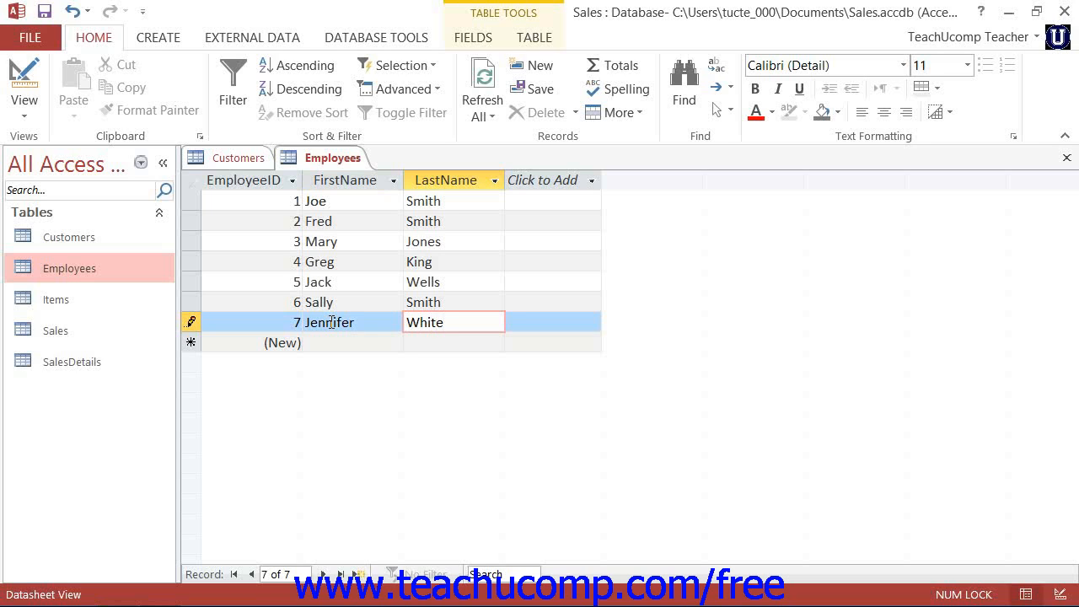
mouse_move(331, 236)
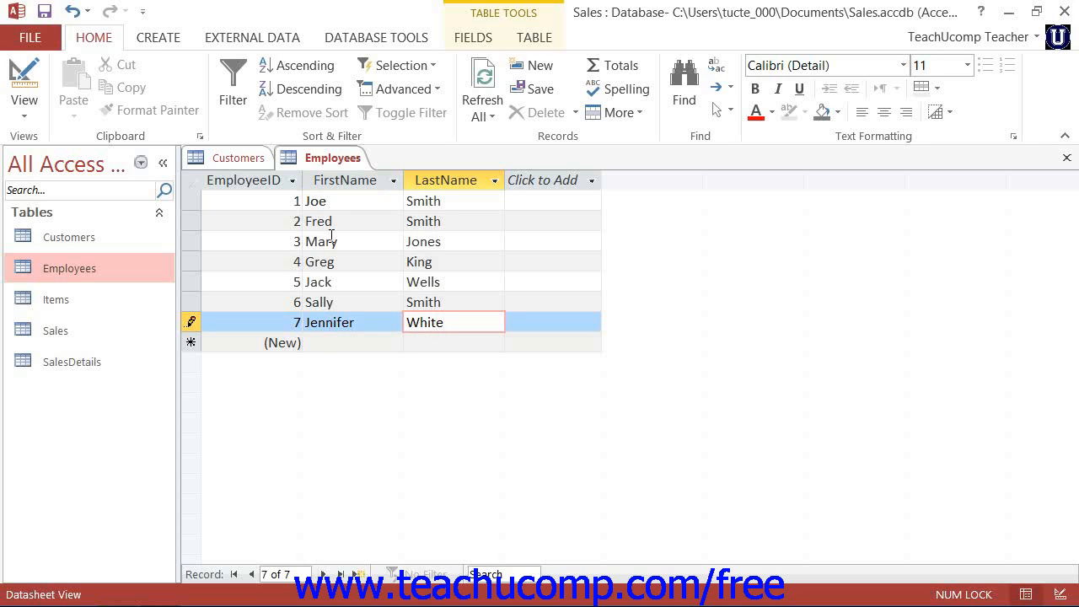
click(318, 201)
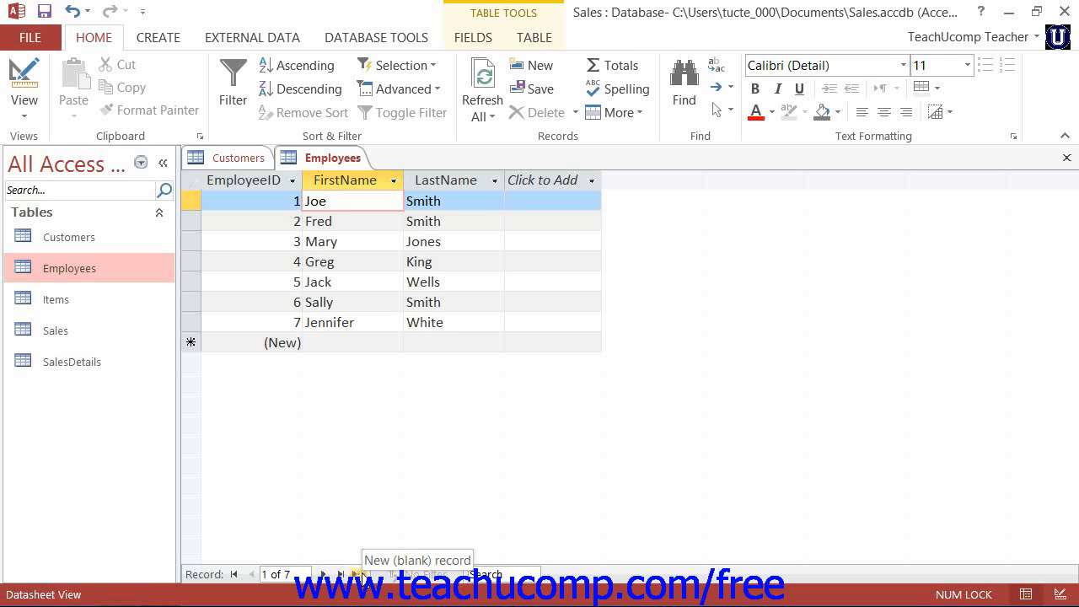
click(328, 200)
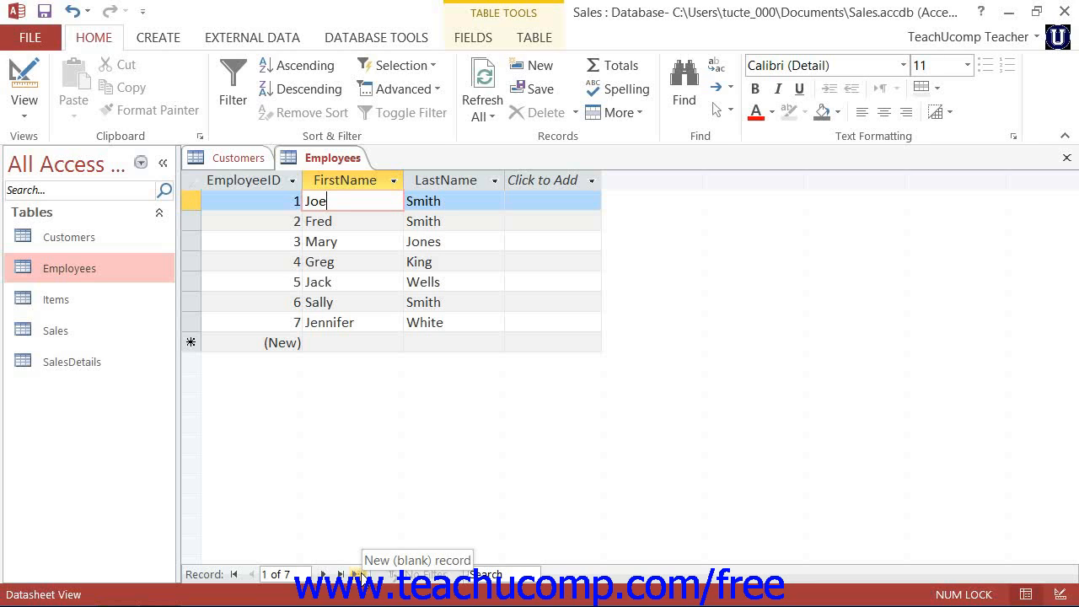
click(358, 573)
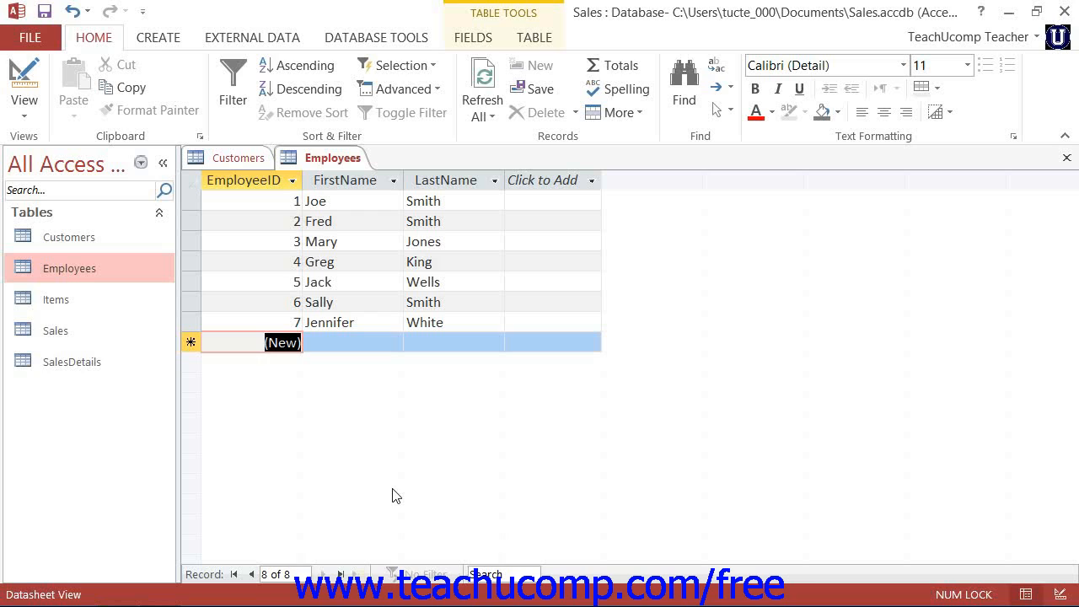
click(355, 340)
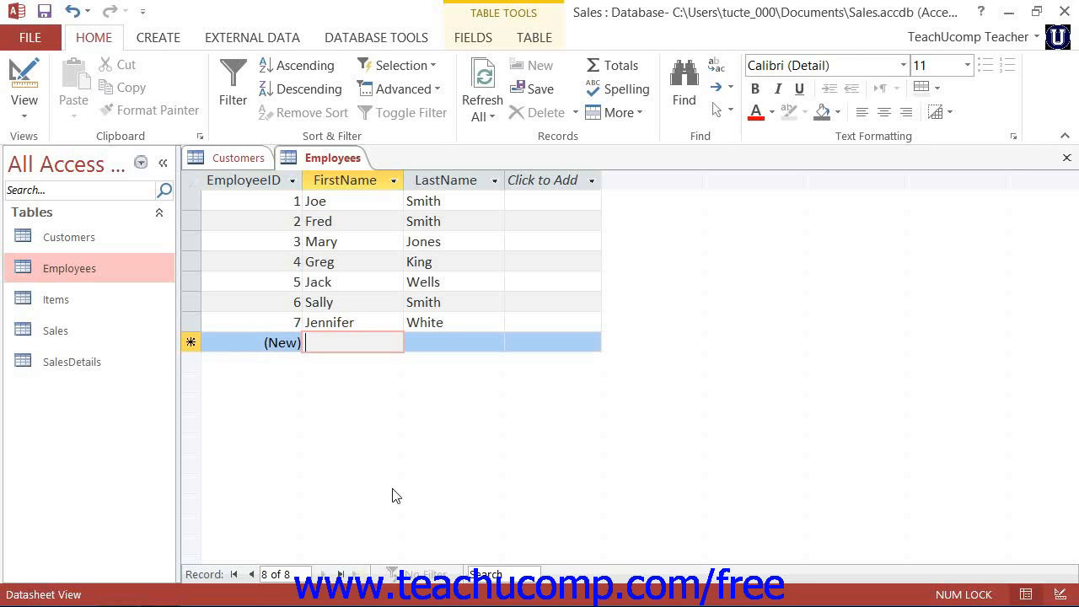
text(Fred)
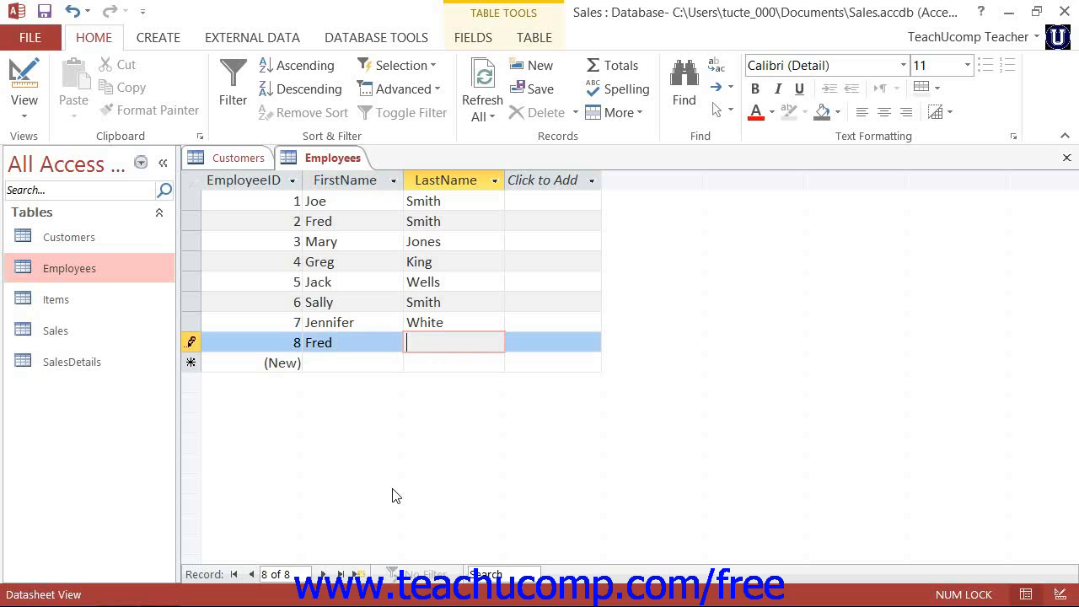
text(Brown)
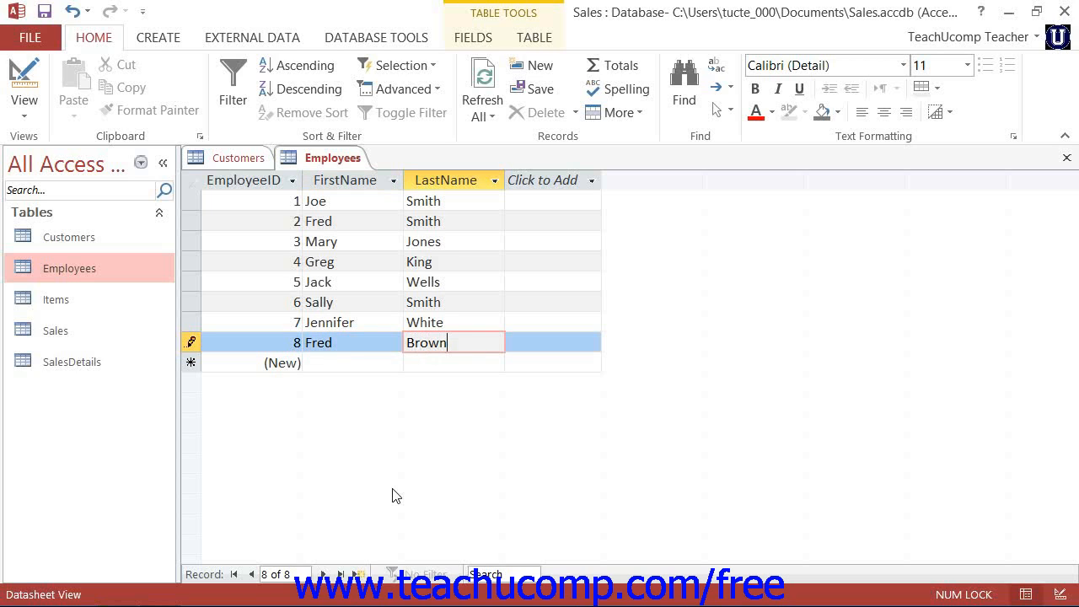